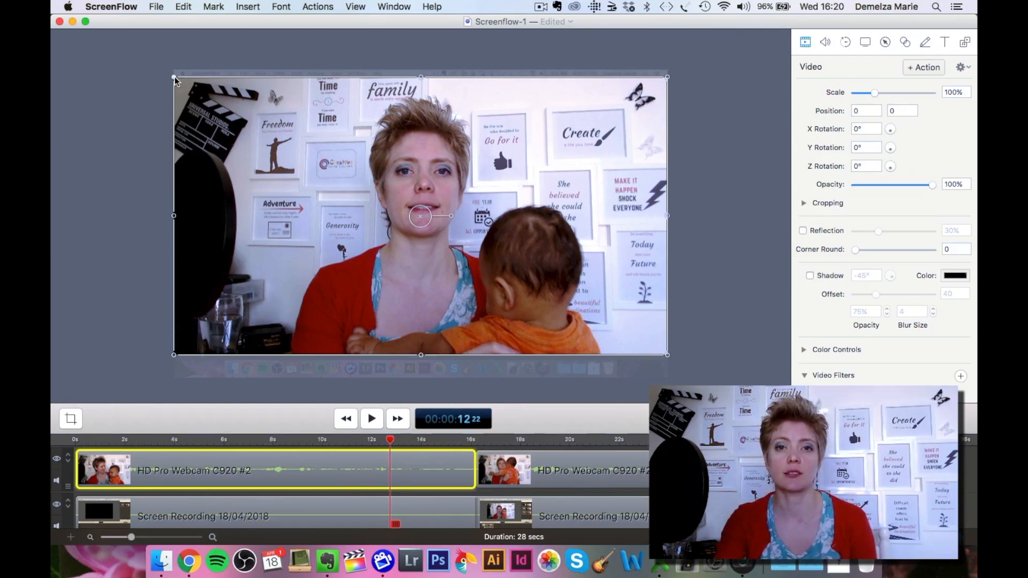
pyautogui.moveTo(505, 99)
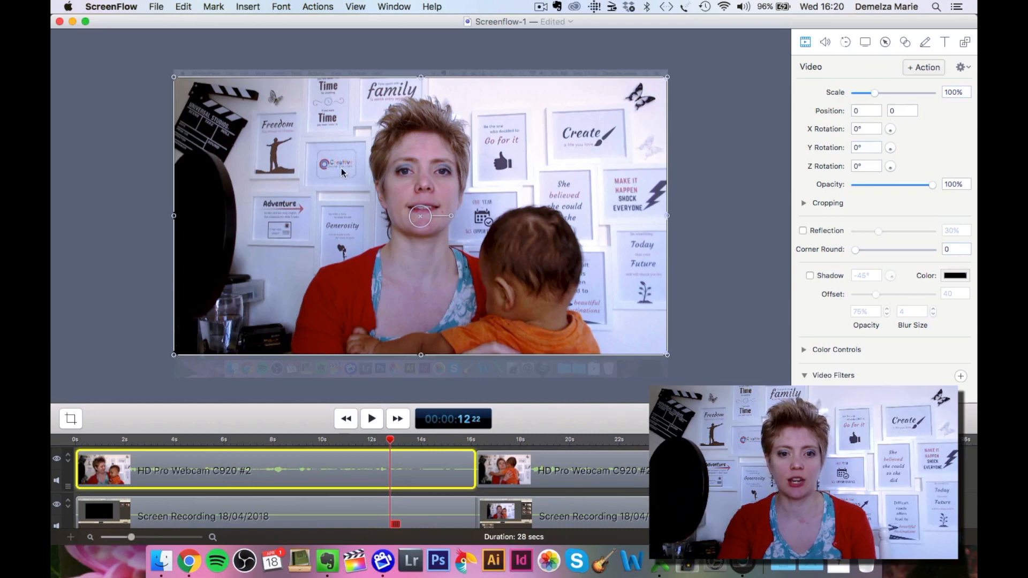
pyautogui.moveTo(400, 241)
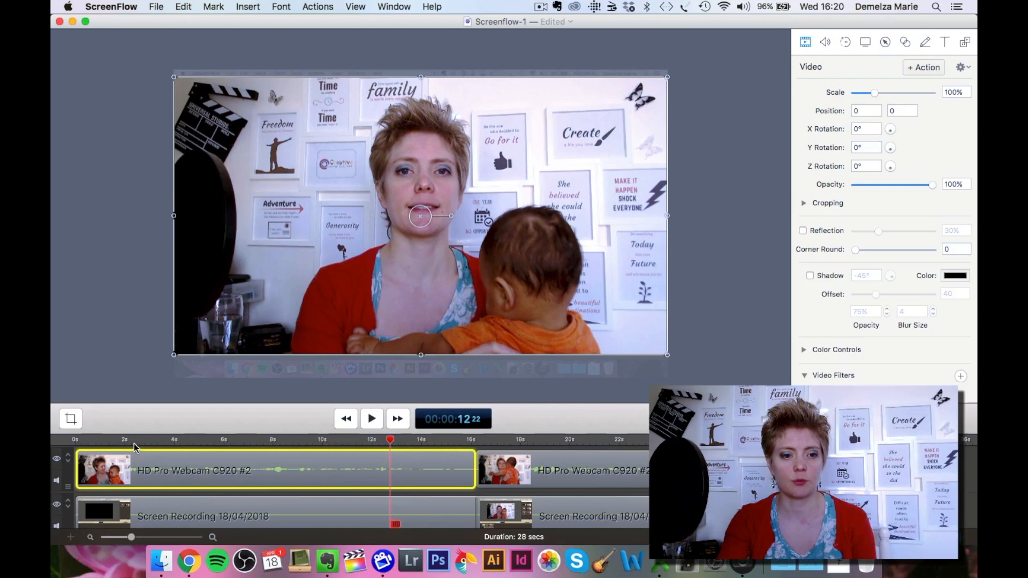
# Step: From about two seconds, scale the webcam clip to 35% and move it bottom-right (578, -300)
pyautogui.click(139, 439)
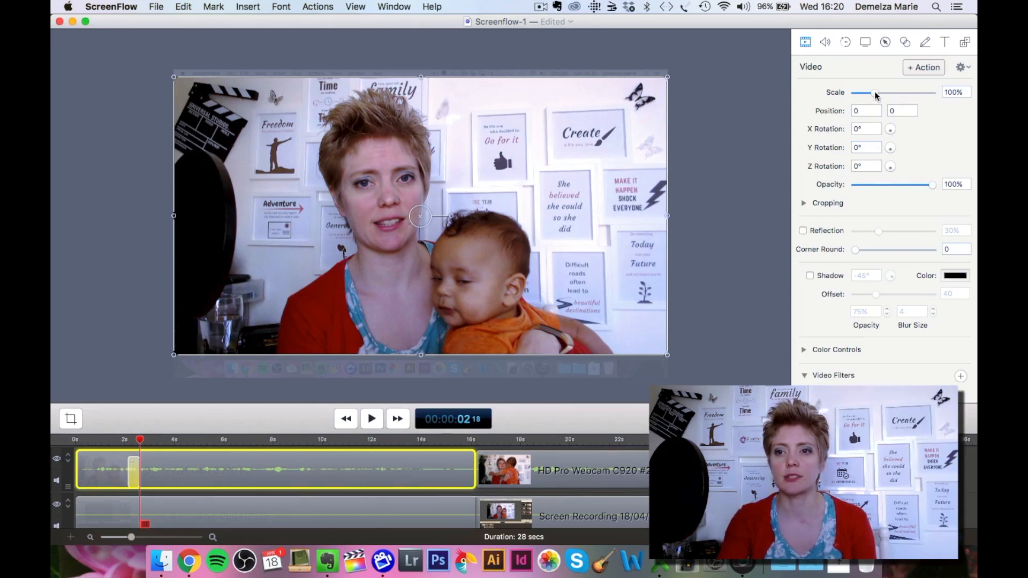
pyautogui.moveTo(876, 91); pyautogui.dragTo(862, 92)
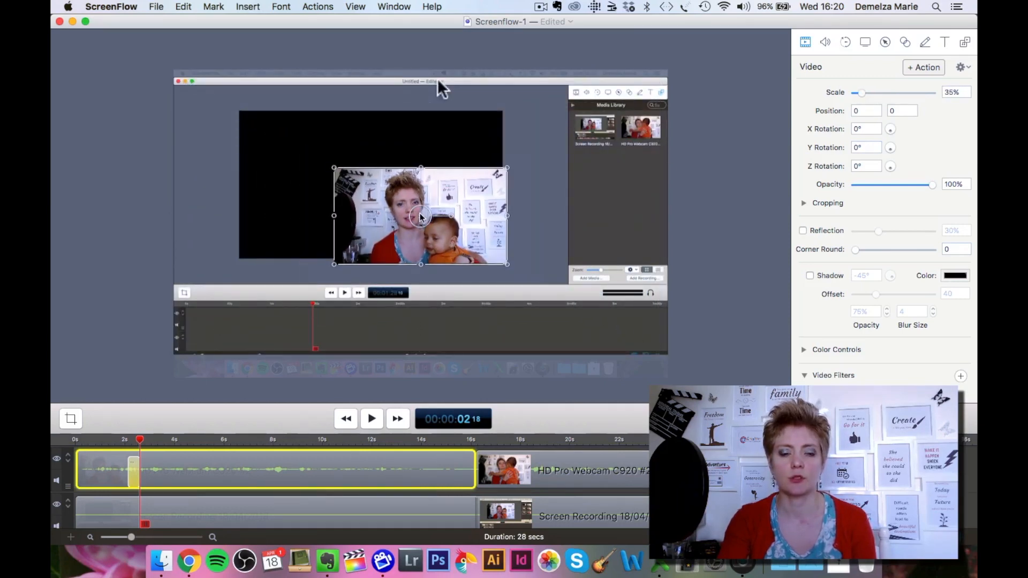
pyautogui.moveTo(420, 216); pyautogui.dragTo(568, 293)
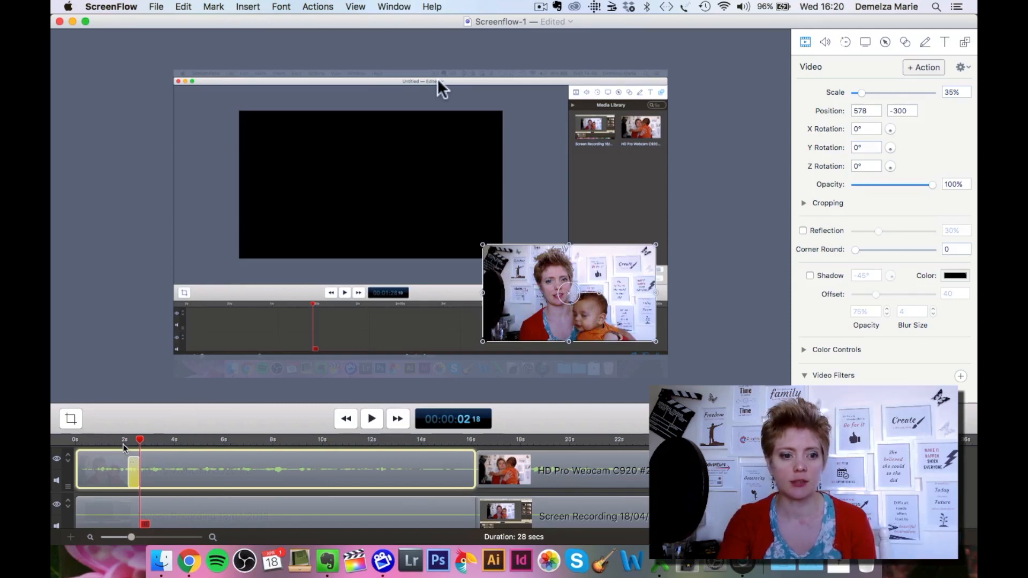
# Step: Drag the video action's right edge to lengthen it, then scrub back to its start
pyautogui.click(371, 418)
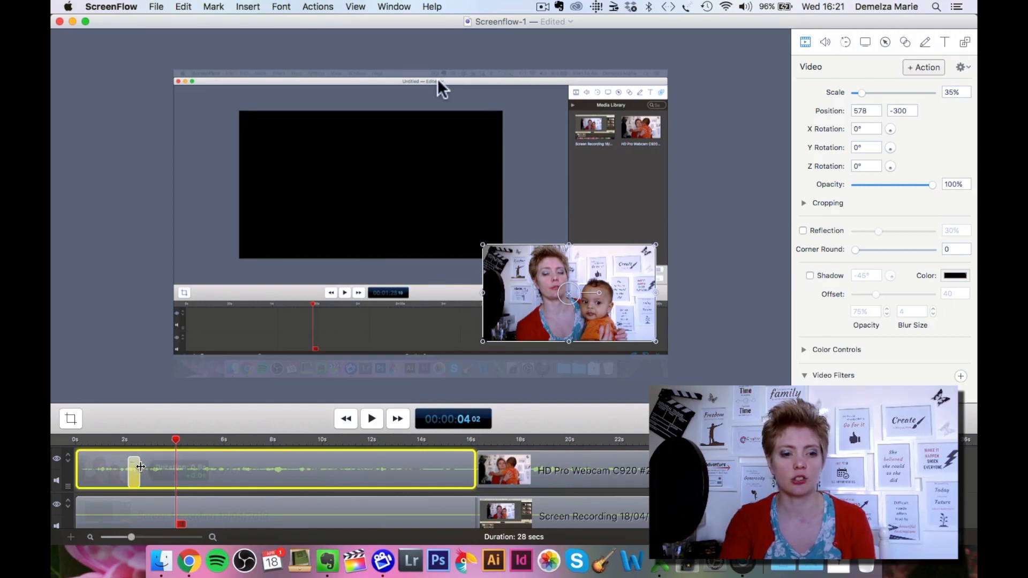
pyautogui.moveTo(134, 467); pyautogui.dragTo(180, 467)
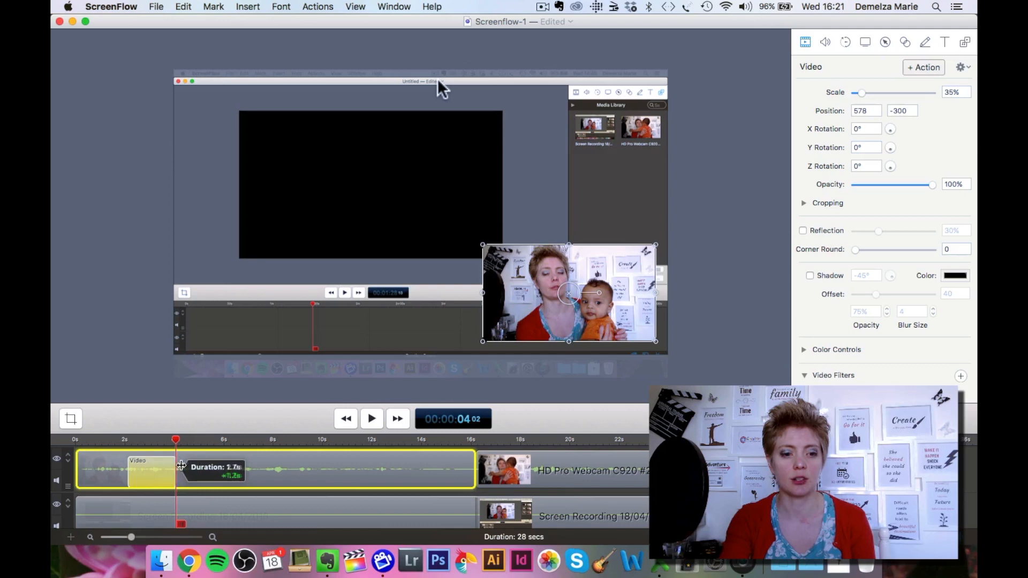
pyautogui.moveTo(179, 467); pyautogui.dragTo(149, 468)
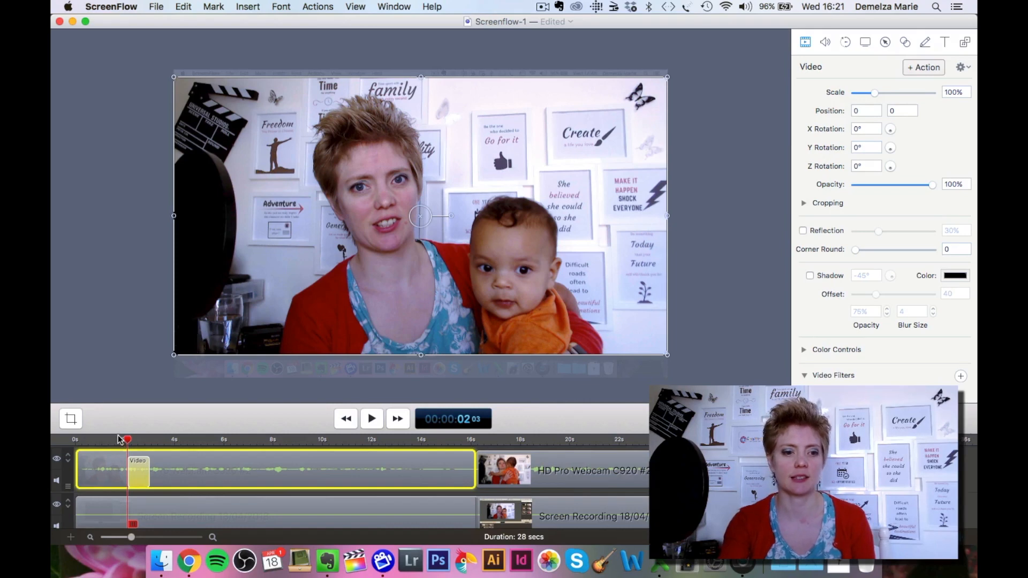
pyautogui.click(371, 418)
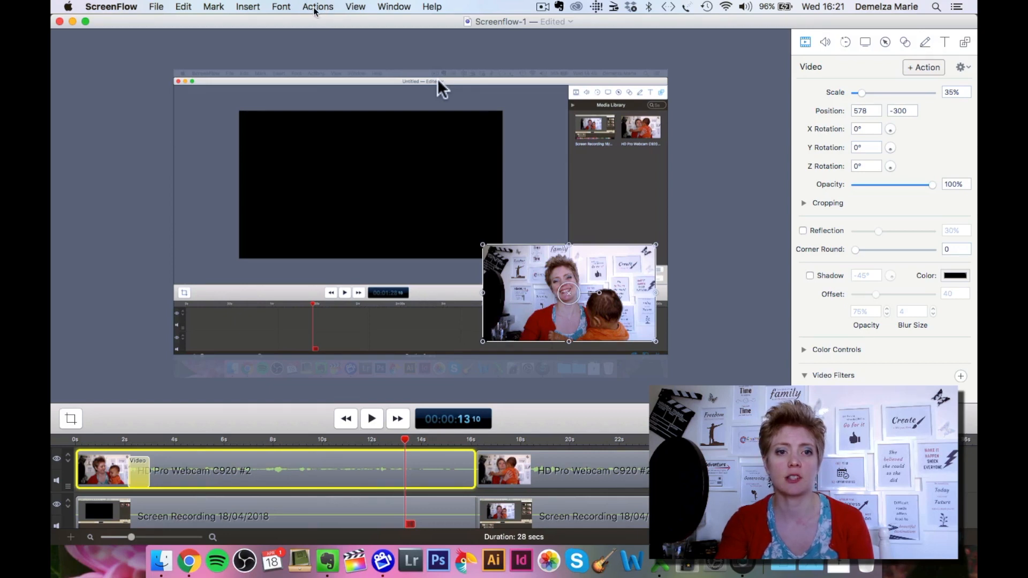
# Step: Add a video snapback action, then adjust its length on the timeline
pyautogui.click(318, 7)
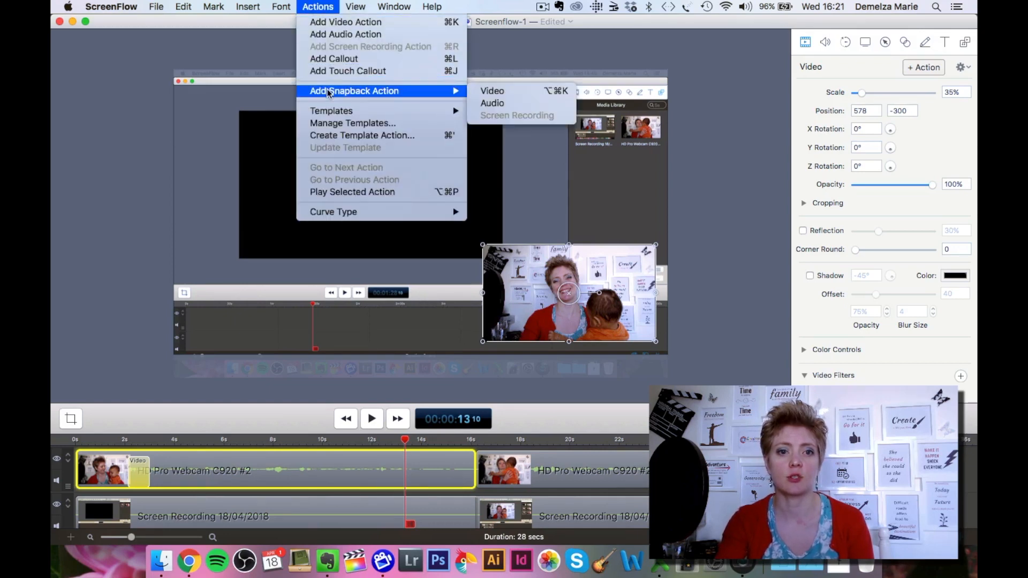
pyautogui.moveTo(492, 91)
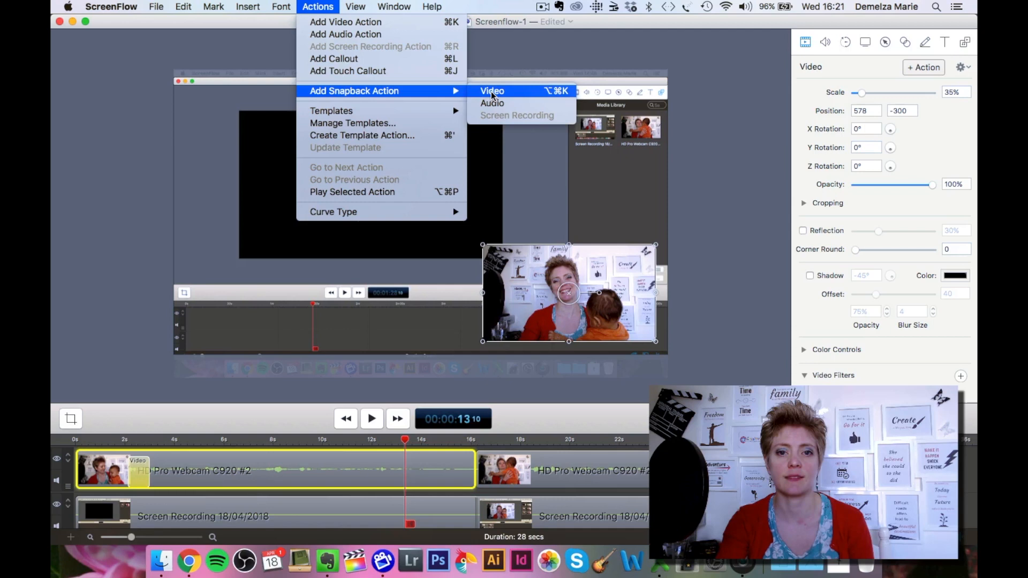
pyautogui.click(493, 90)
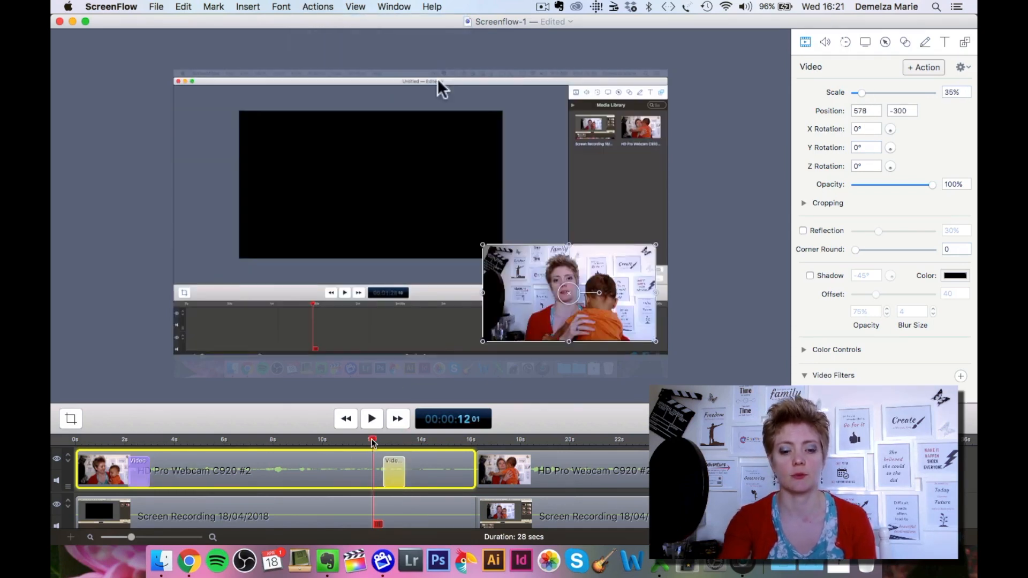
pyautogui.click(370, 418)
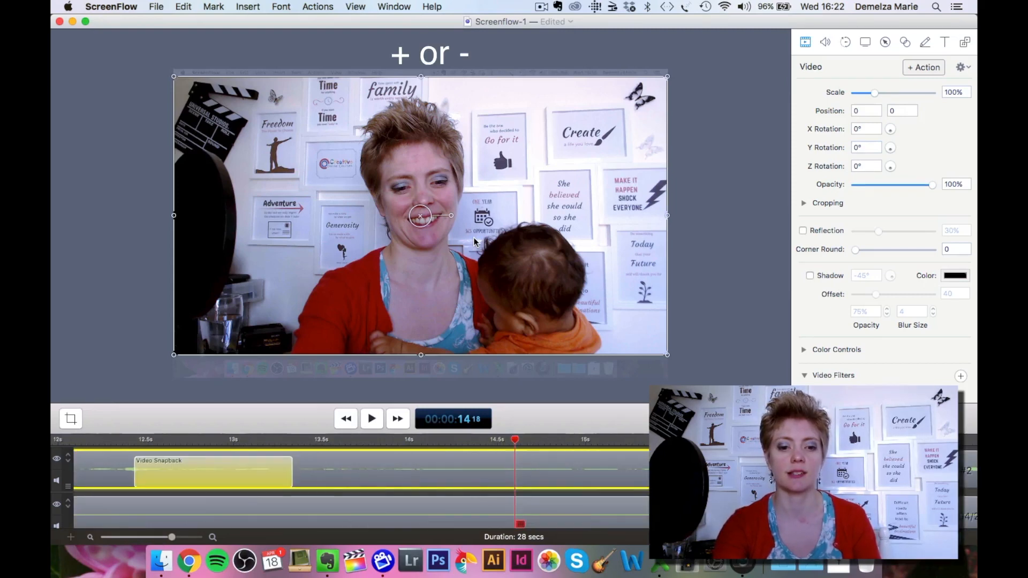
pyautogui.moveTo(173, 537); pyautogui.dragTo(144, 537)
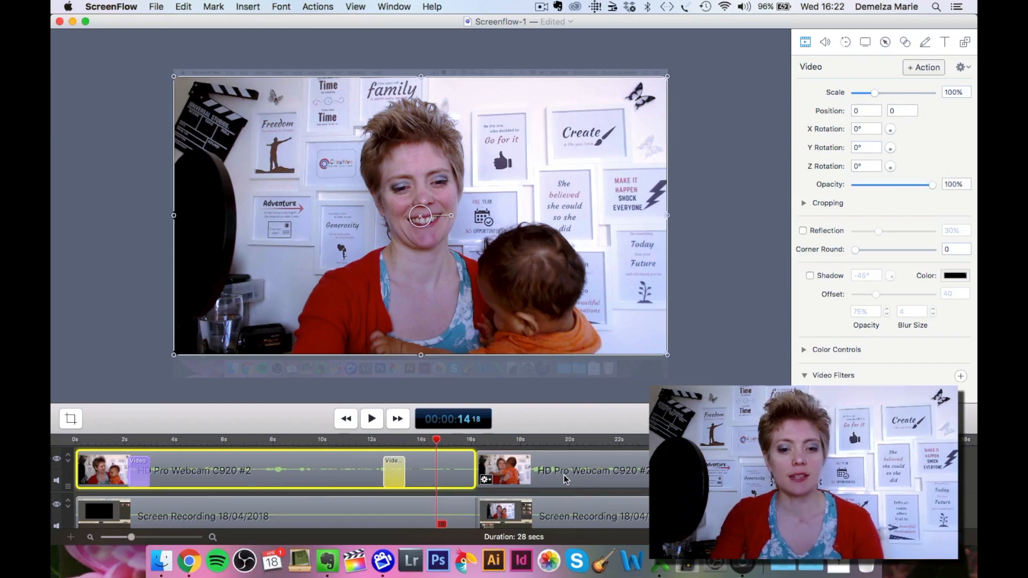
# Step: Select on the webcam clip's timeline and move the playhead to about five seconds
pyautogui.click(266, 439)
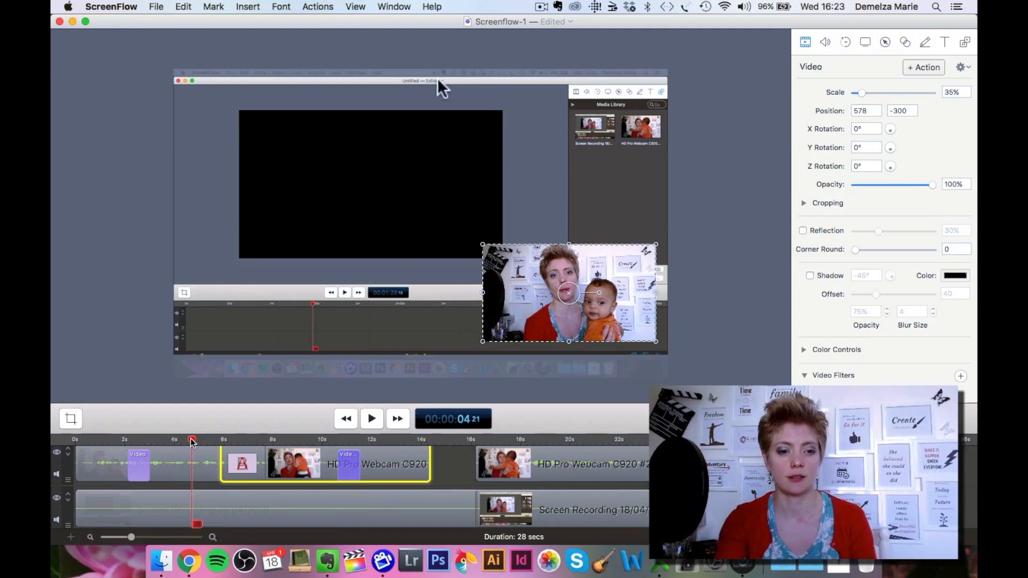
pyautogui.click(371, 418)
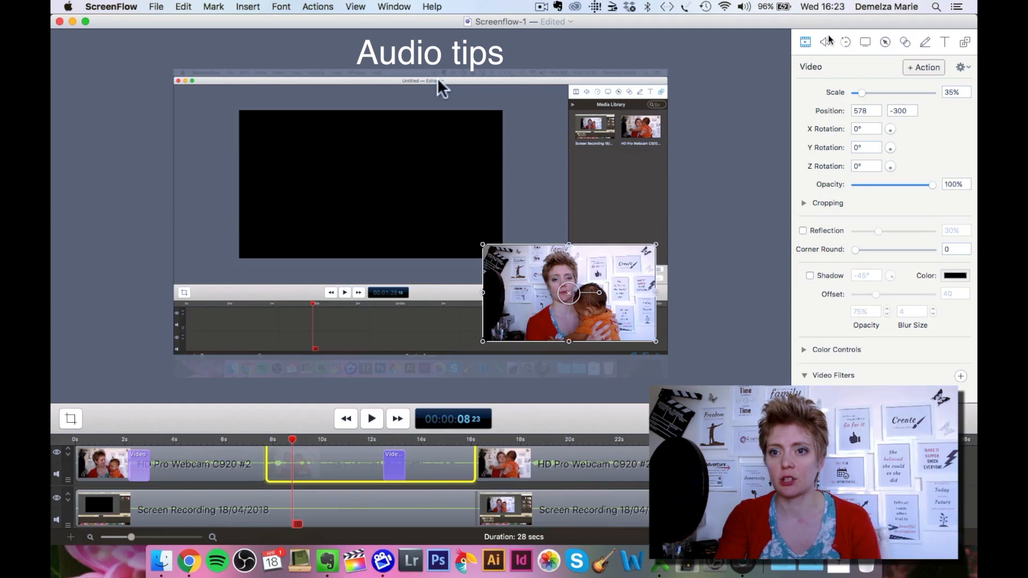
# Step: Raise the middle webcam clip's volume to 104% and mute its audio
pyautogui.click(825, 42)
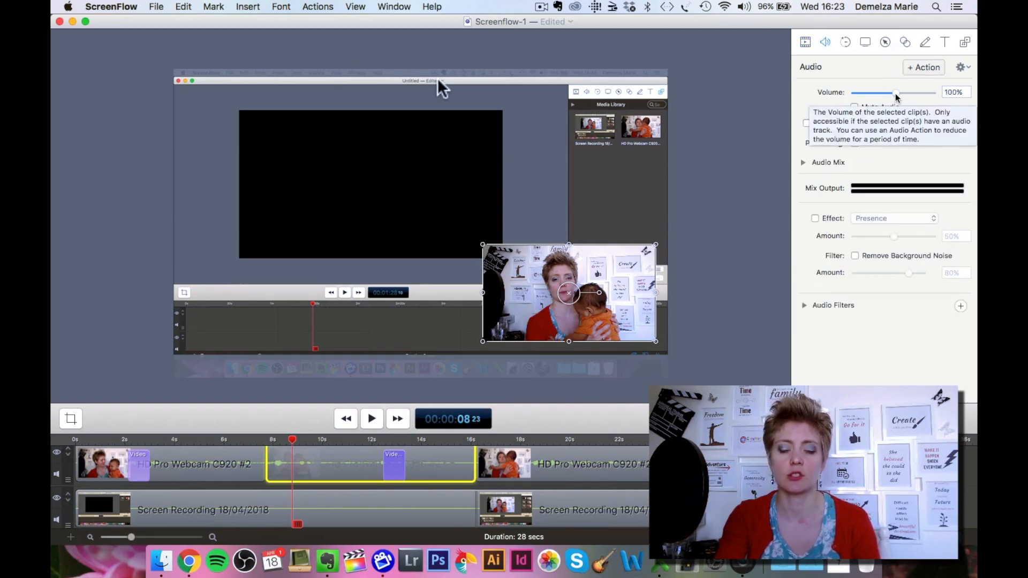
pyautogui.moveTo(896, 92); pyautogui.dragTo(906, 92)
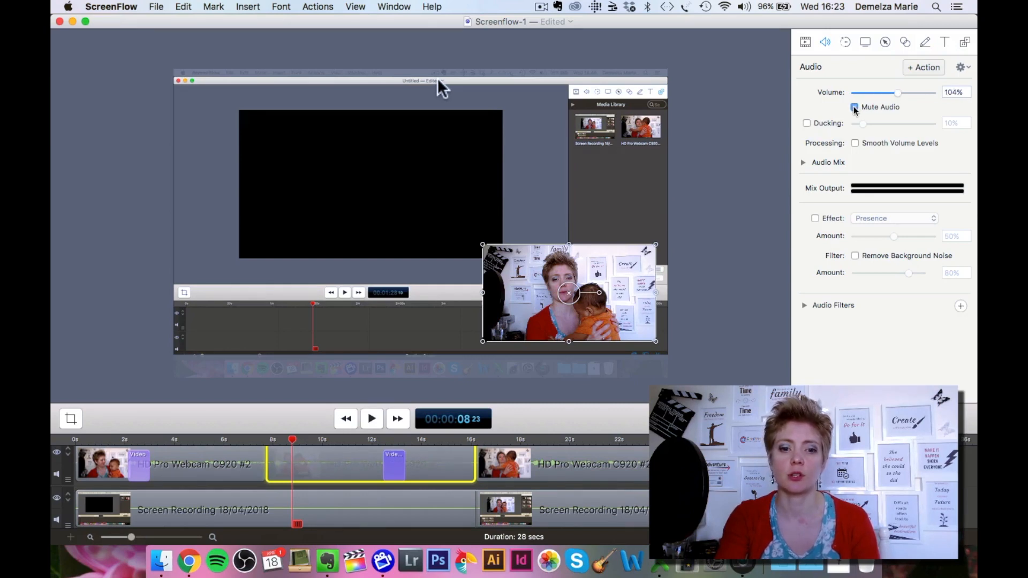
pyautogui.click(855, 107)
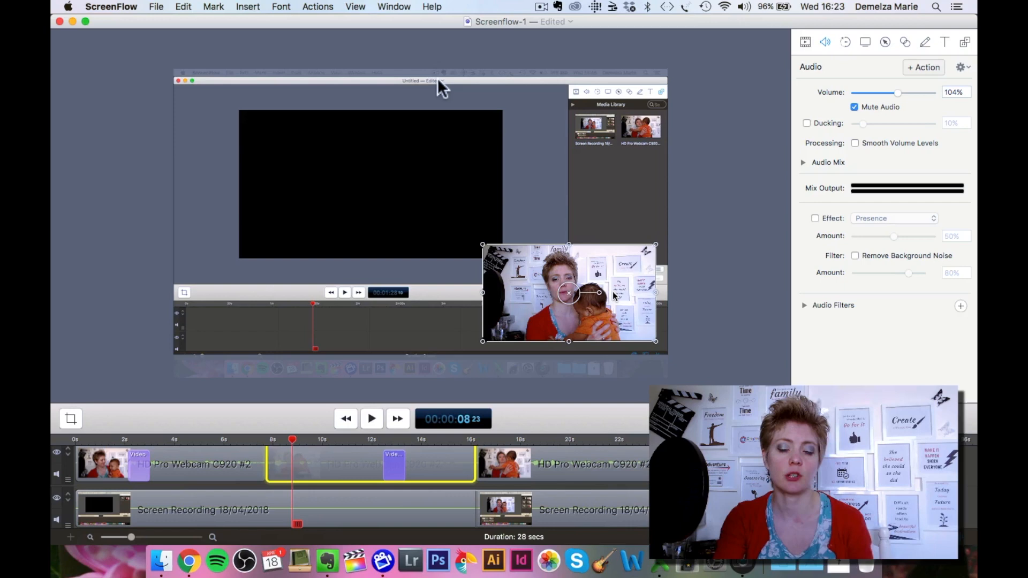
pyautogui.moveTo(633, 274)
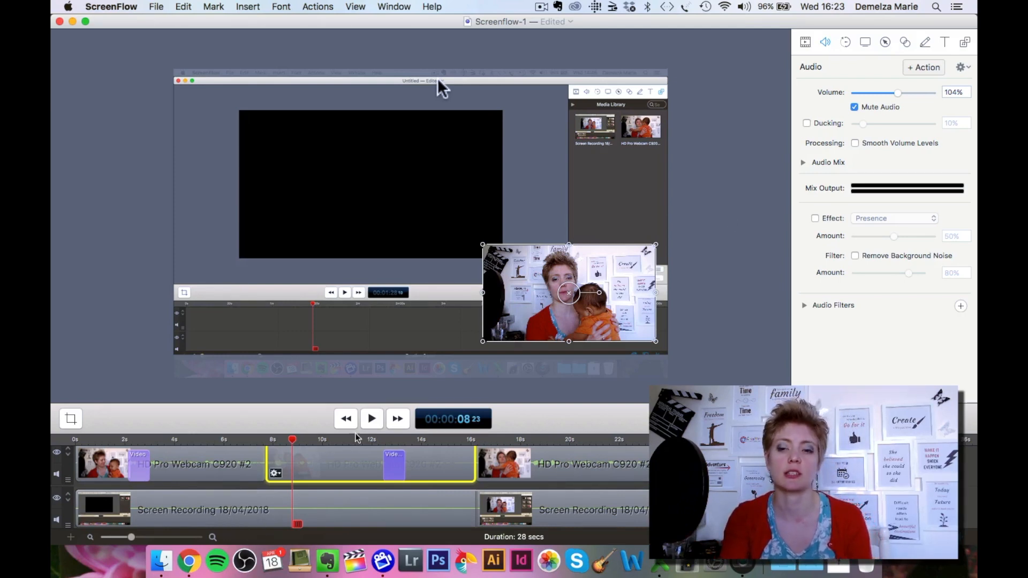
pyautogui.click(854, 107)
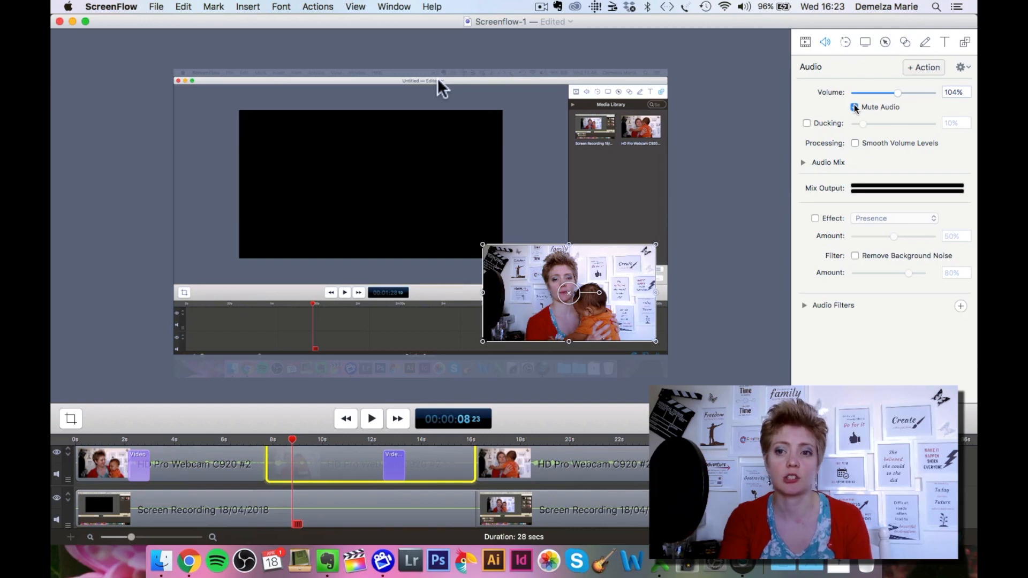
pyautogui.click(855, 107)
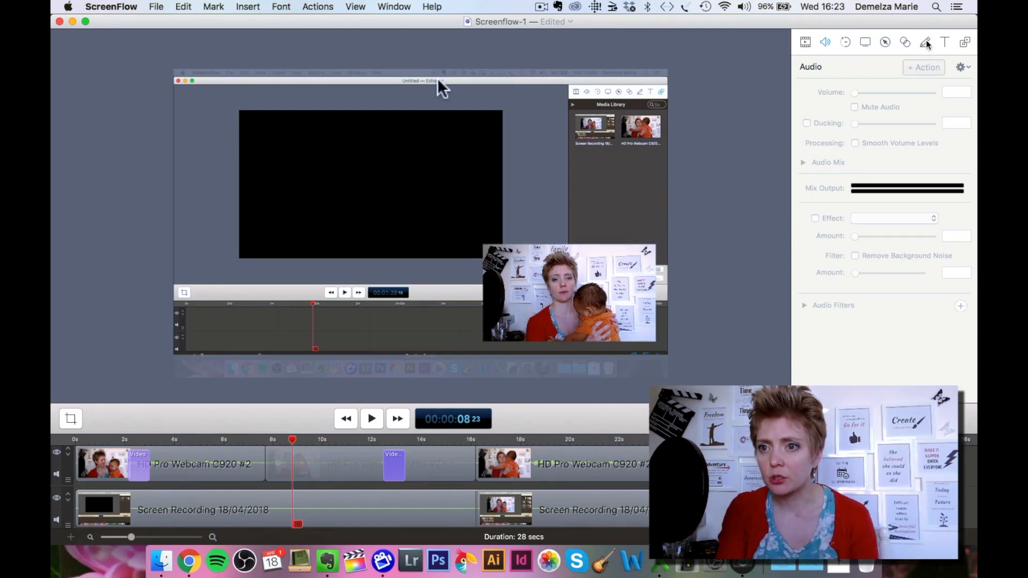
# Step: Add a blue arrow annotation with its tip on the webcam overlay's clapperboard
pyautogui.click(926, 42)
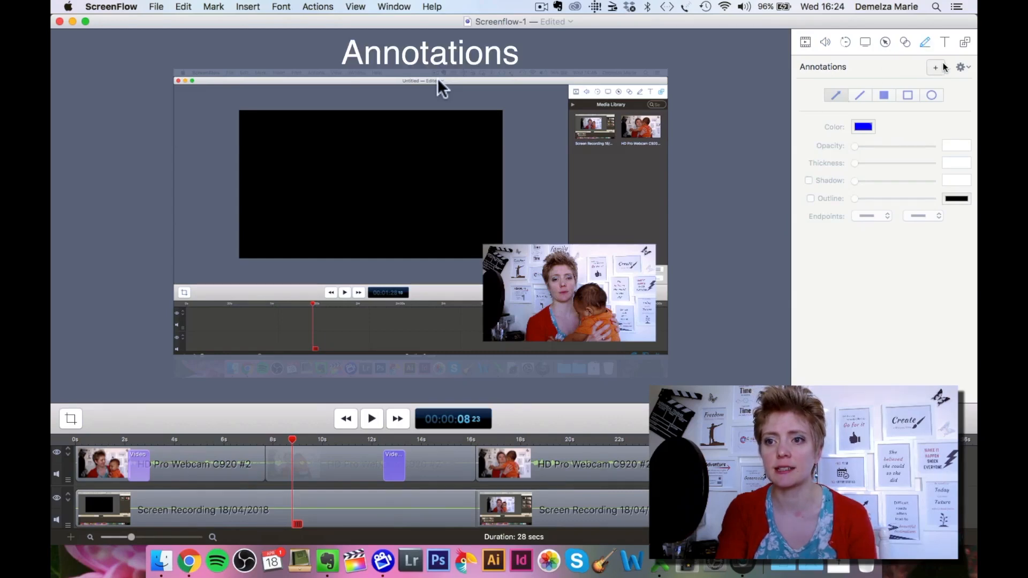
pyautogui.click(836, 95)
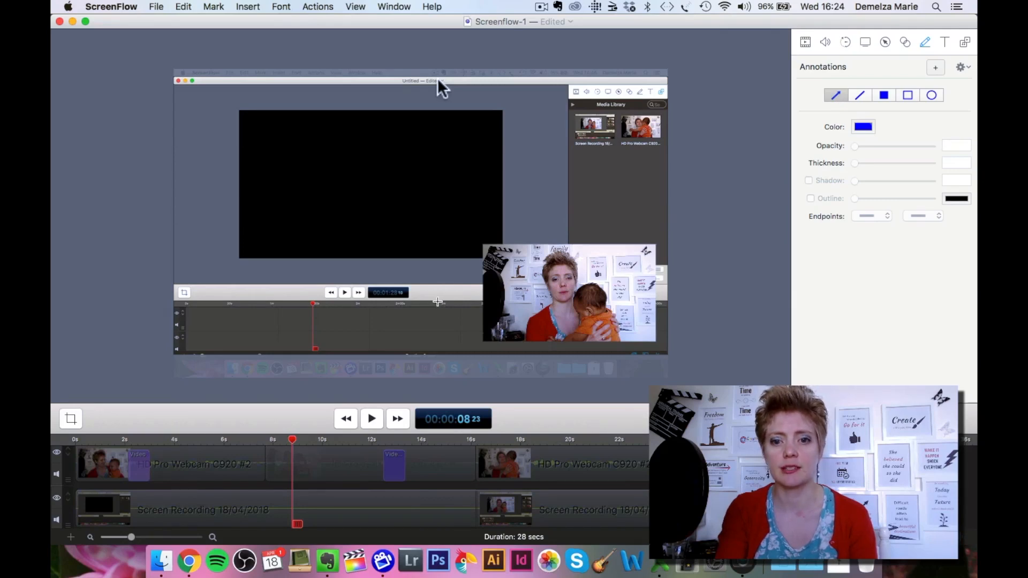
pyautogui.moveTo(434, 315); pyautogui.dragTo(543, 285)
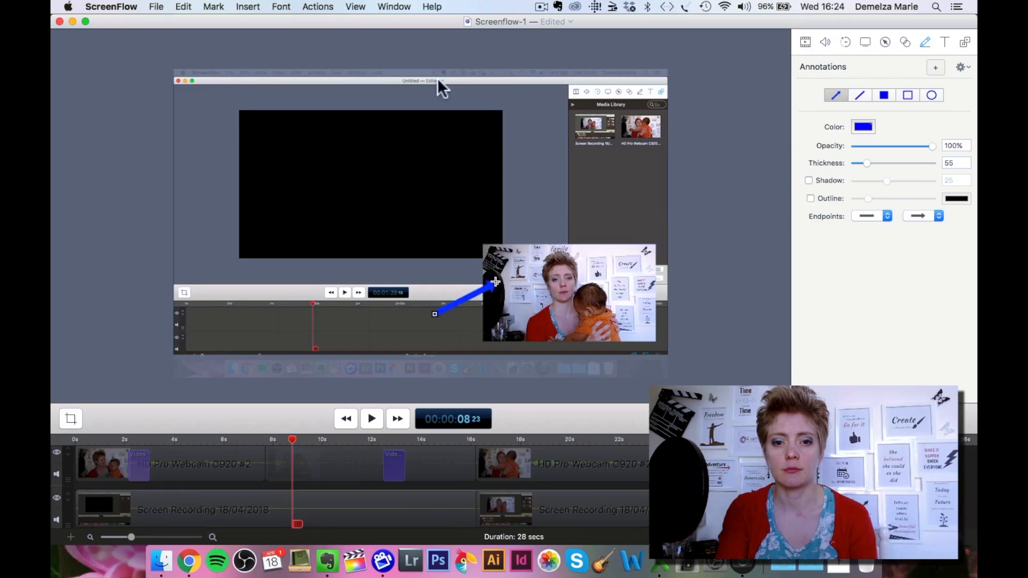
pyautogui.moveTo(495, 282); pyautogui.dragTo(493, 266)
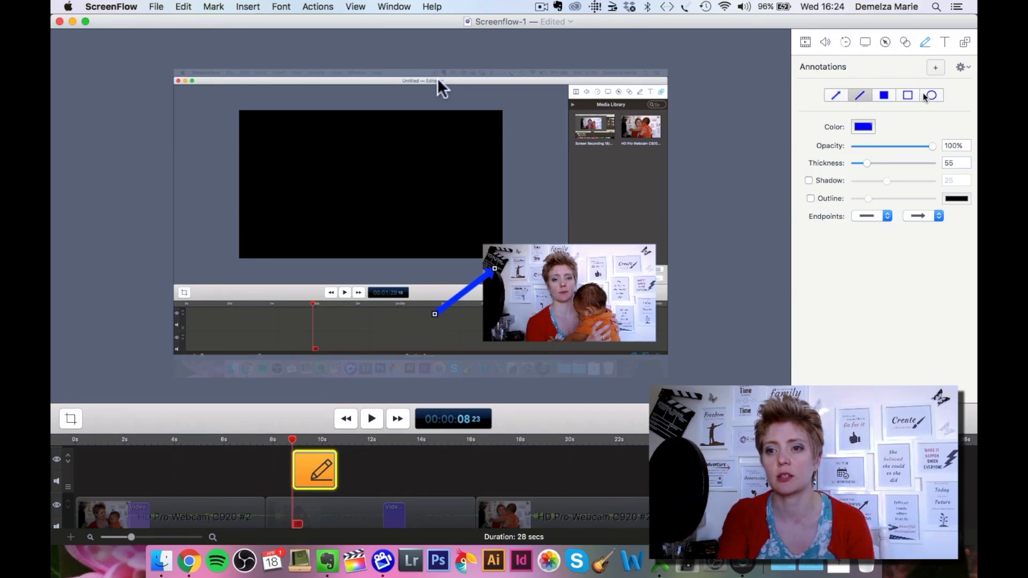
# Step: Use the outlined box tool, then set it to 60% opacity with a thinner outline
pyautogui.click(907, 95)
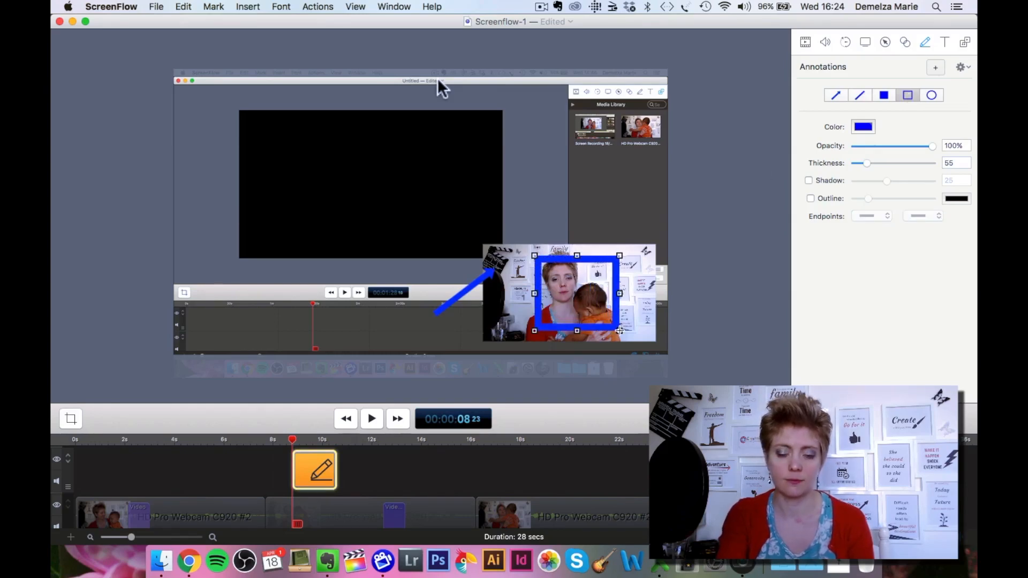
pyautogui.moveTo(682, 194)
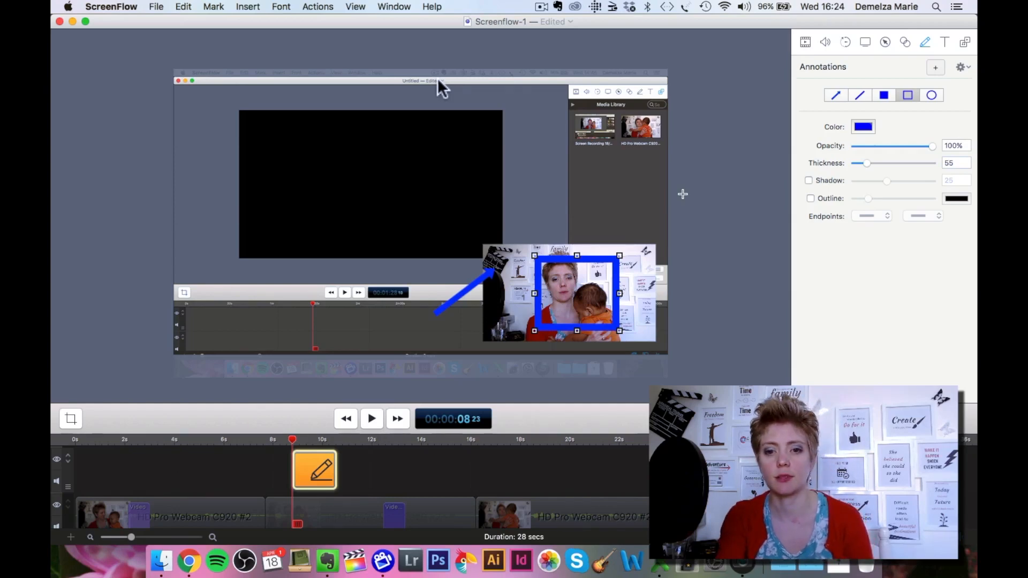
pyautogui.moveTo(951, 126)
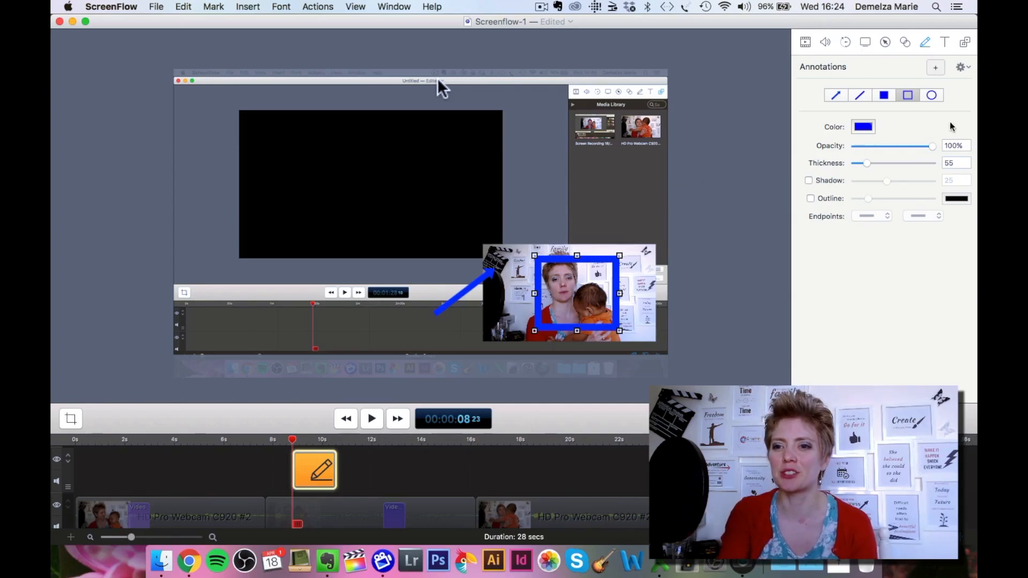
pyautogui.moveTo(932, 146); pyautogui.dragTo(899, 145)
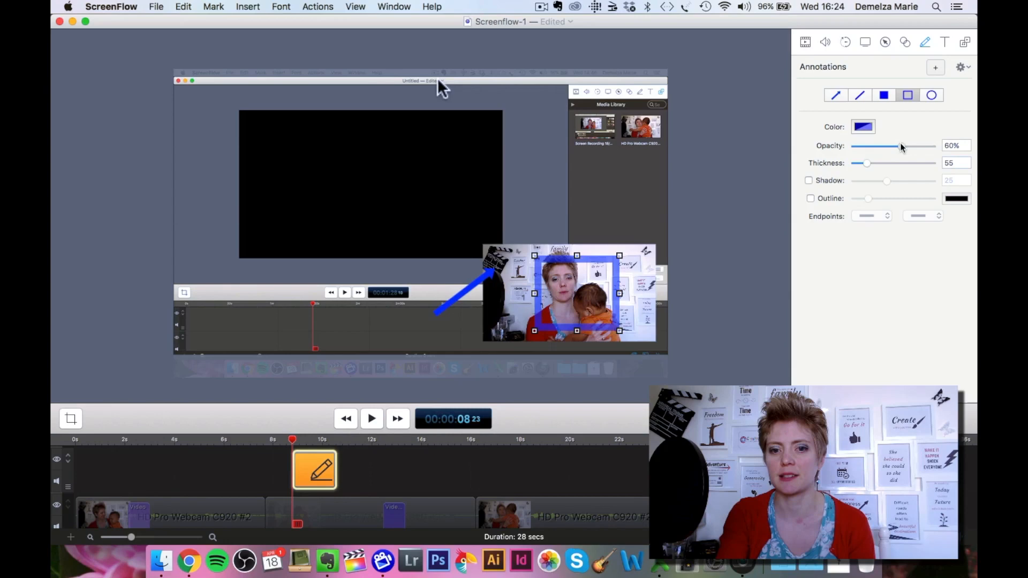
pyautogui.moveTo(867, 163); pyautogui.dragTo(854, 162)
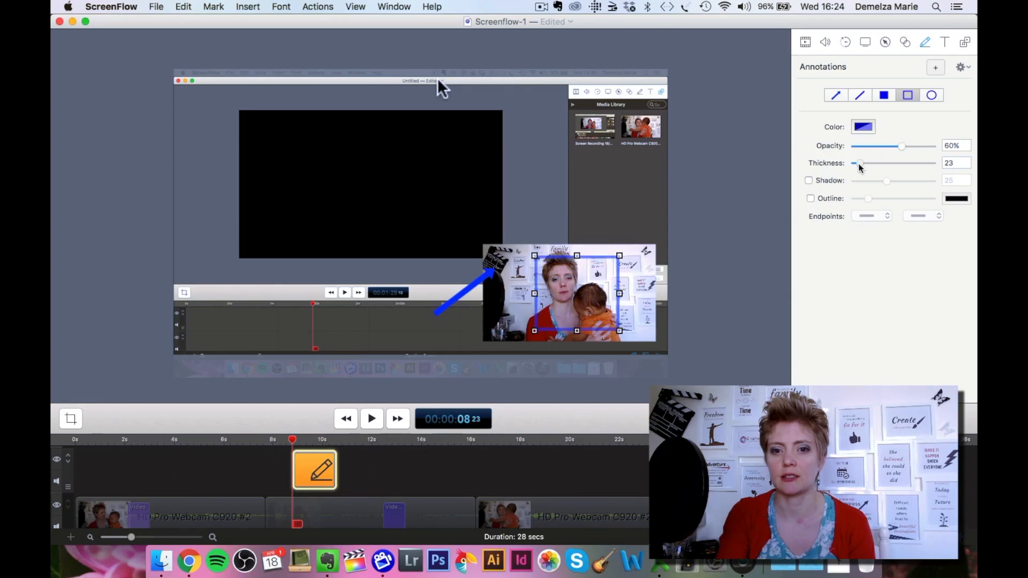
pyautogui.moveTo(854, 163); pyautogui.dragTo(852, 163)
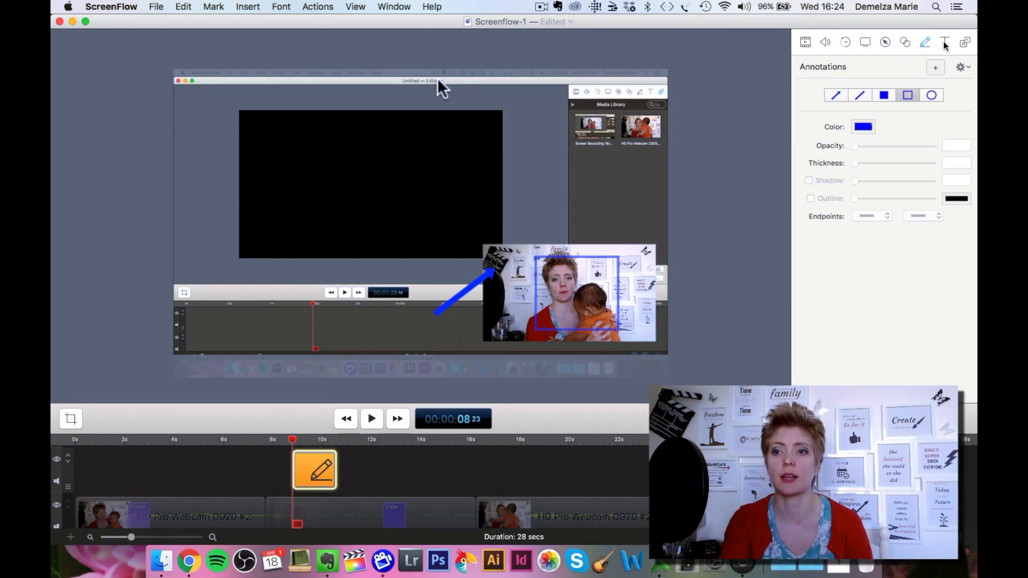
# Step: Add a text overlay reading 'Important text' and move it to the upper centre
pyautogui.click(944, 42)
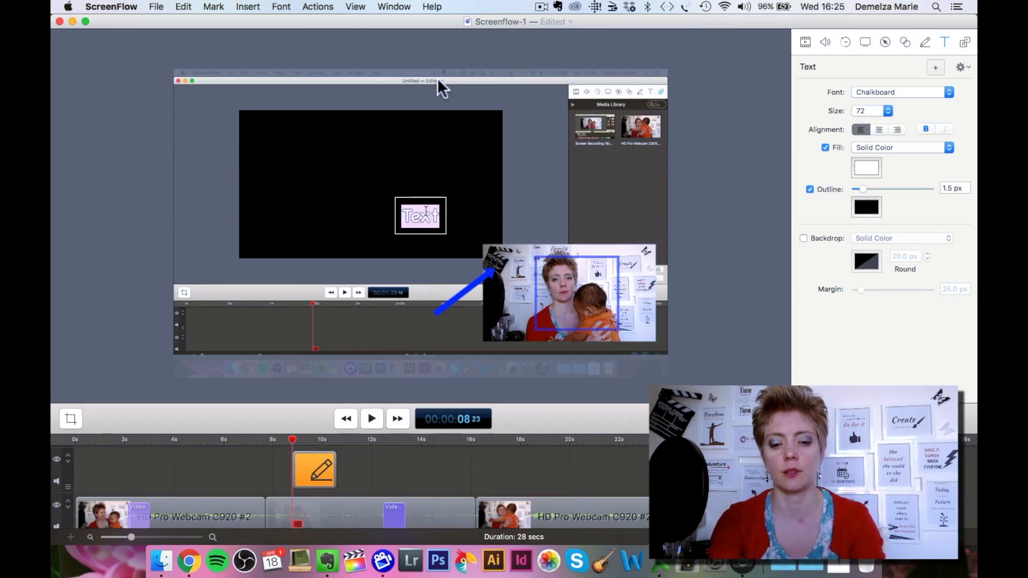
pyautogui.write('Important')
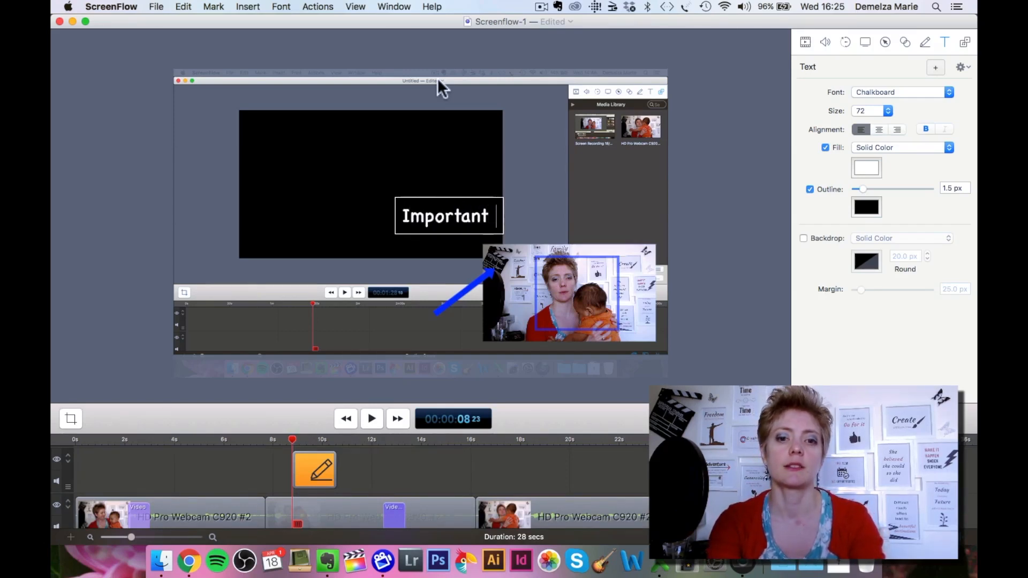
pyautogui.write('text')
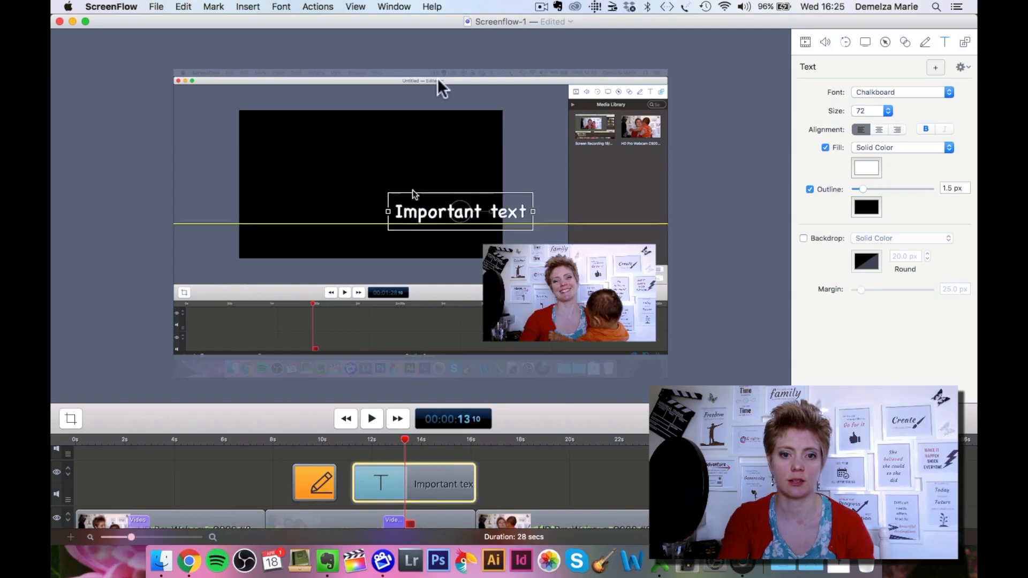
pyautogui.moveTo(459, 211); pyautogui.dragTo(372, 157)
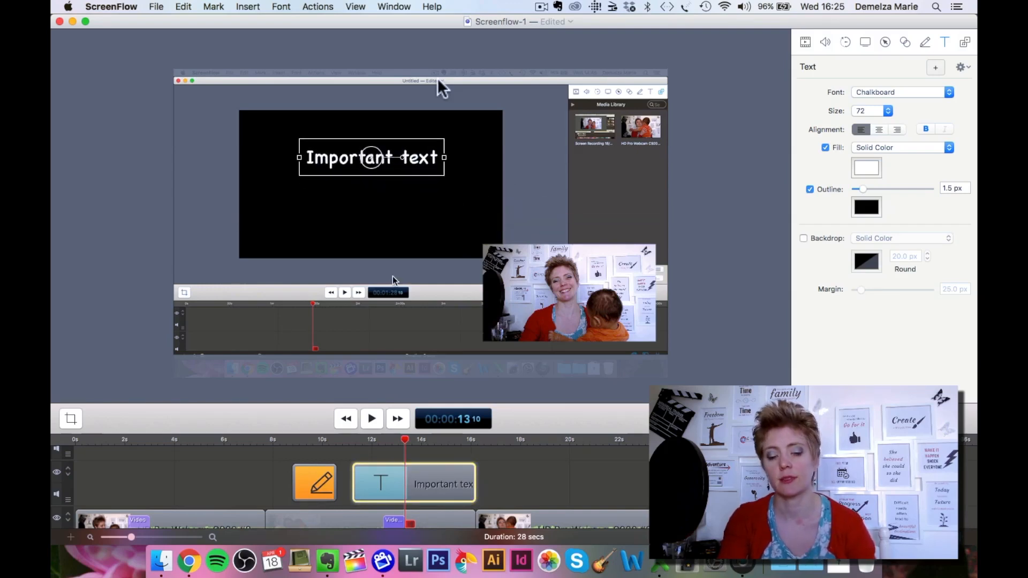